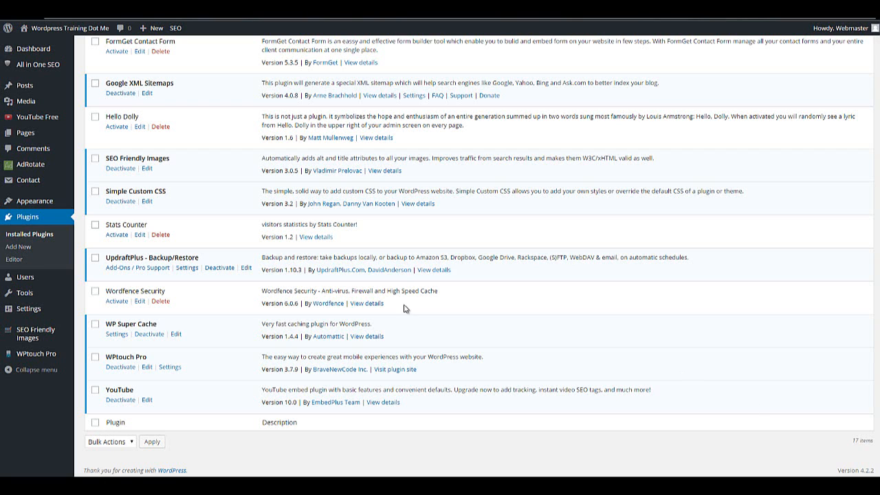
mouse_move(128, 249)
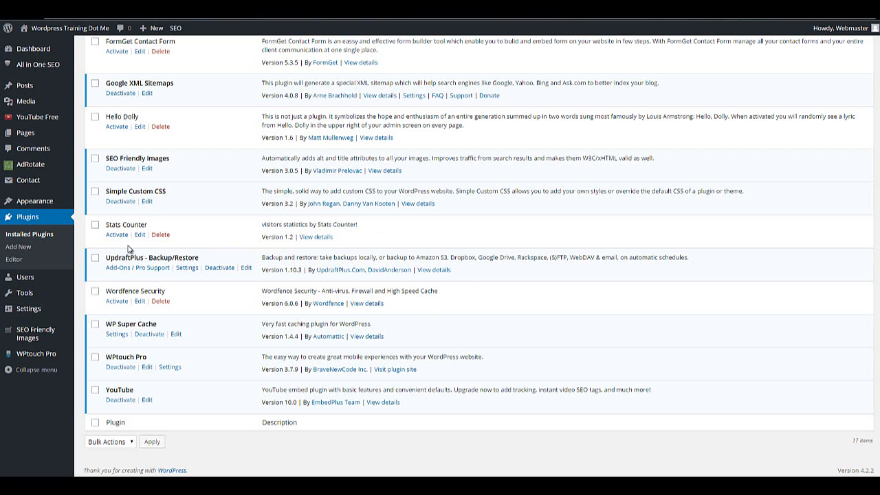
Step: Select the UpdraftPlus Backup/Restore plugin name in the installed plugins list
double_click(121, 257)
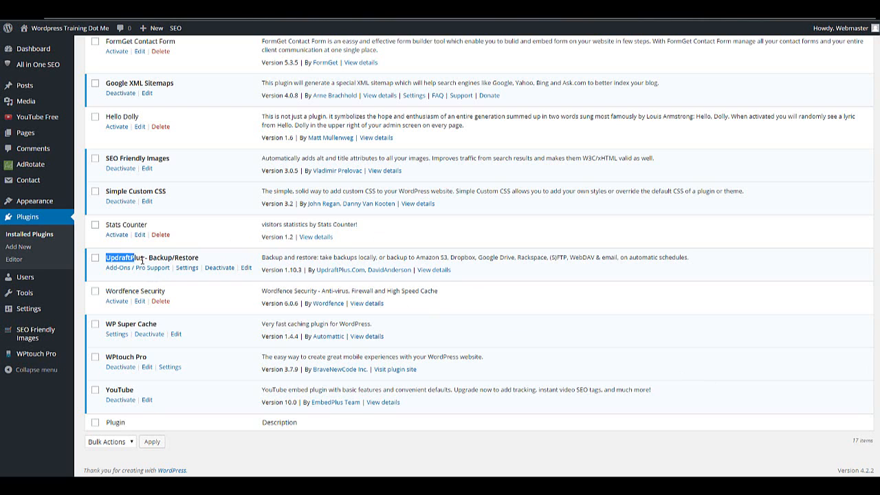
right_click(138, 259)
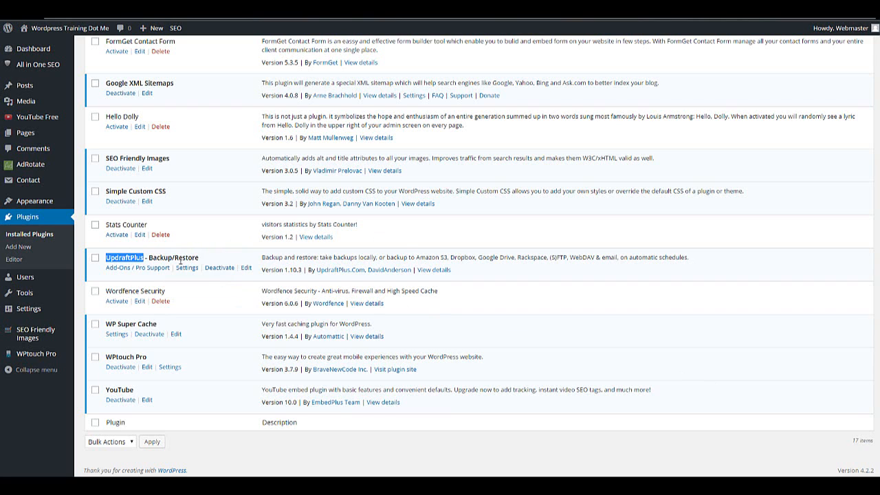
mouse_move(193, 239)
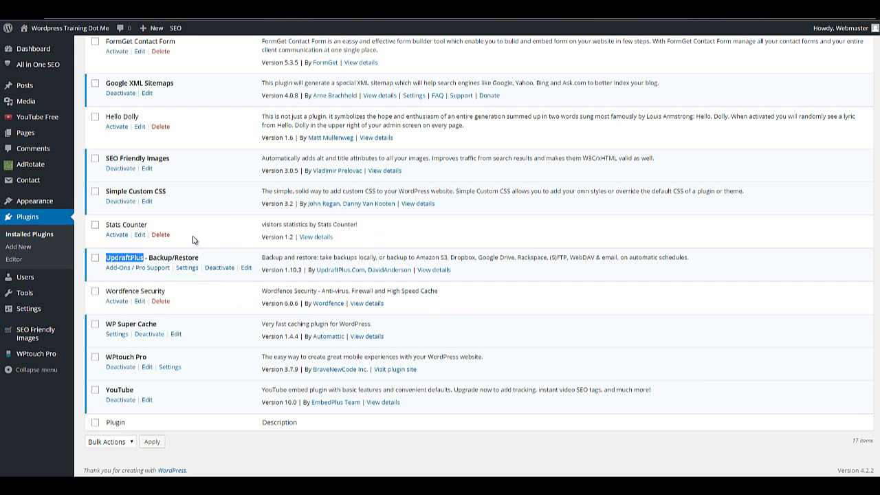
mouse_move(234, 206)
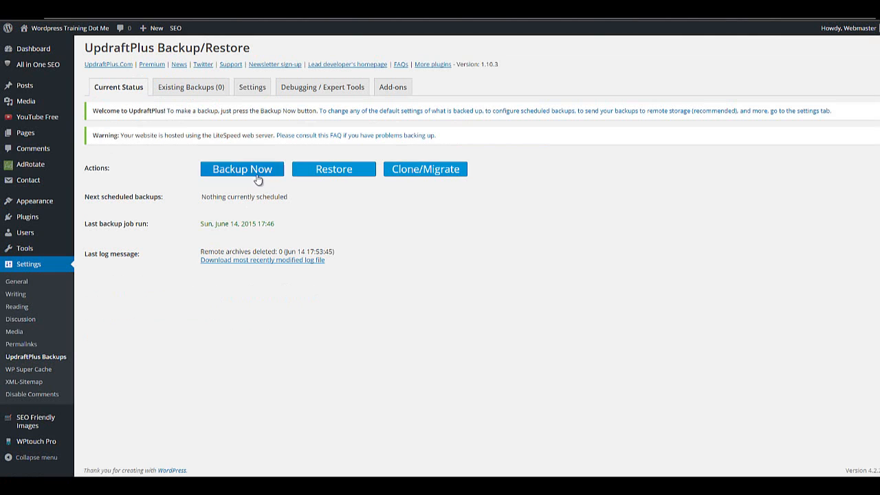
Step: Start a one-time full-site backup via Backup Now with no exclusions checked
left_click(242, 169)
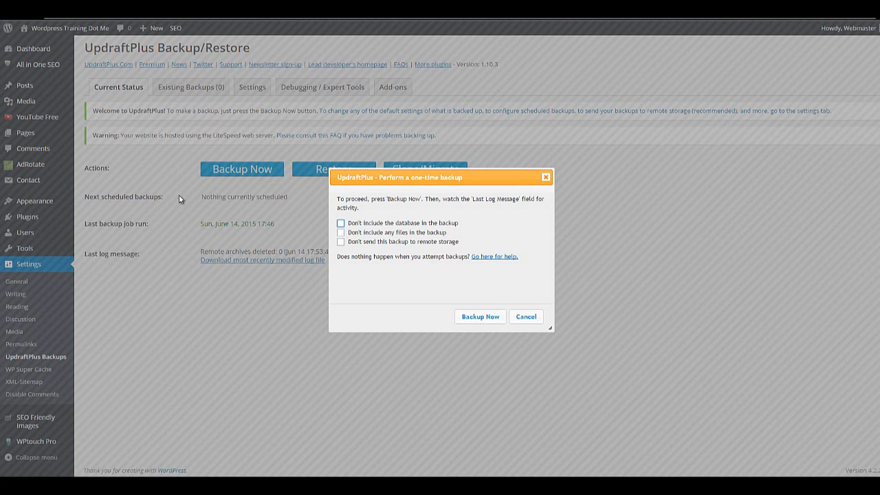
mouse_move(347, 250)
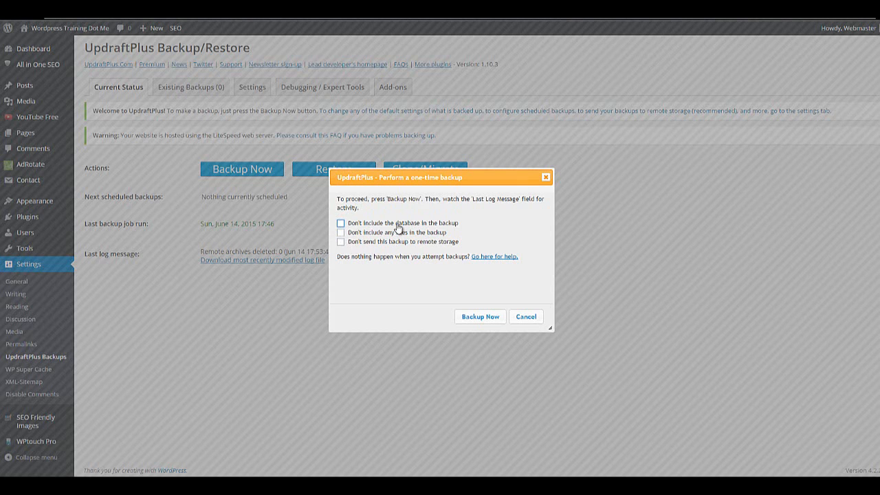
mouse_move(479, 333)
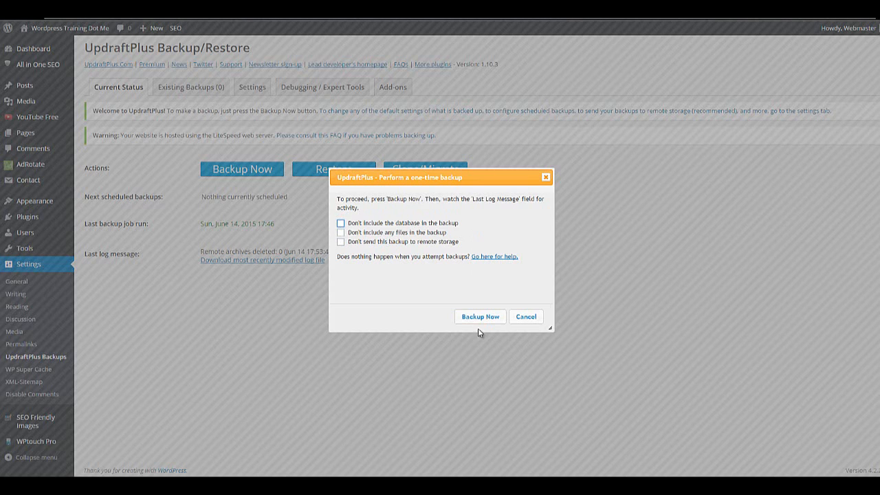
left_click(478, 316)
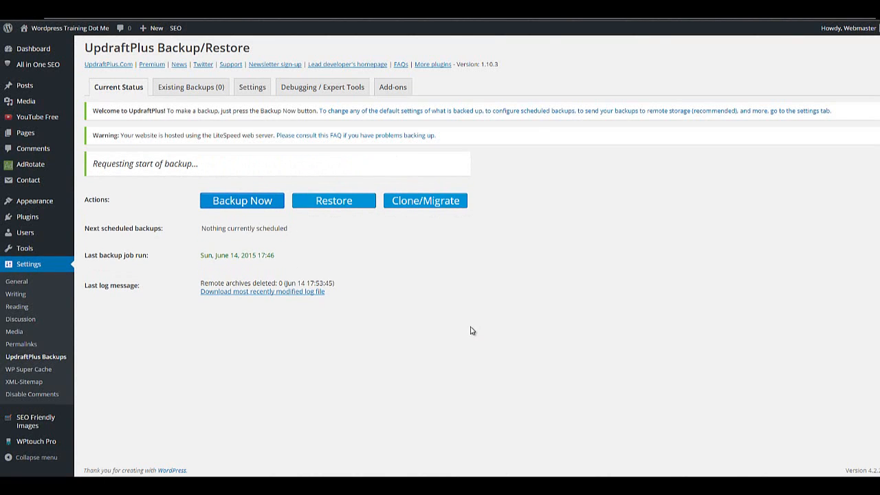
left_click(242, 200)
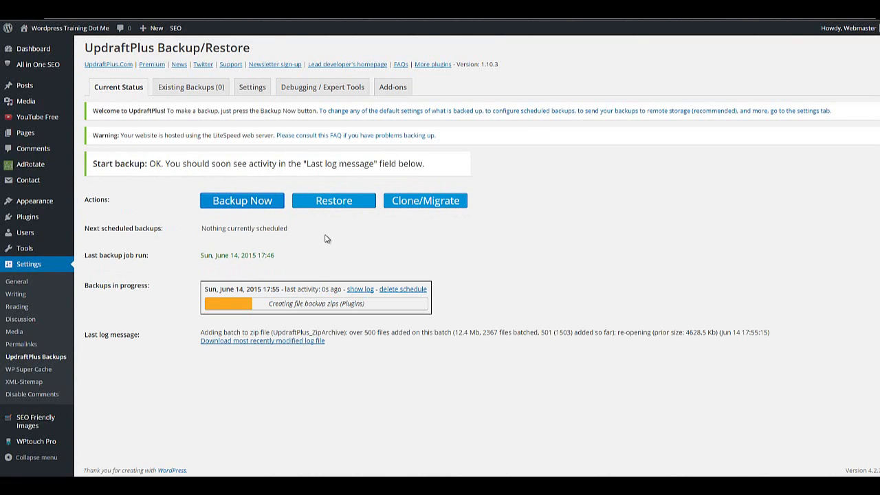
mouse_move(570, 190)
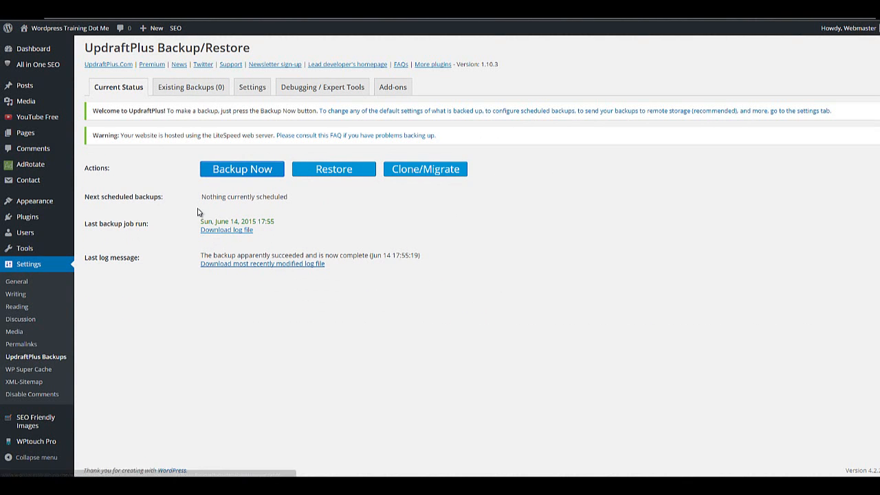
Step: In Existing Backups, prepare the Jun 14 backup's database, themes and others archives for download
left_click(190, 87)
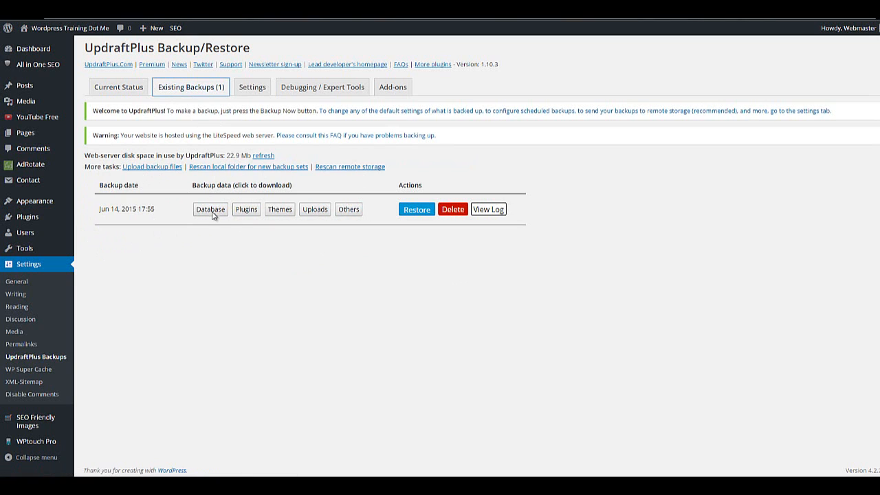
left_click(210, 209)
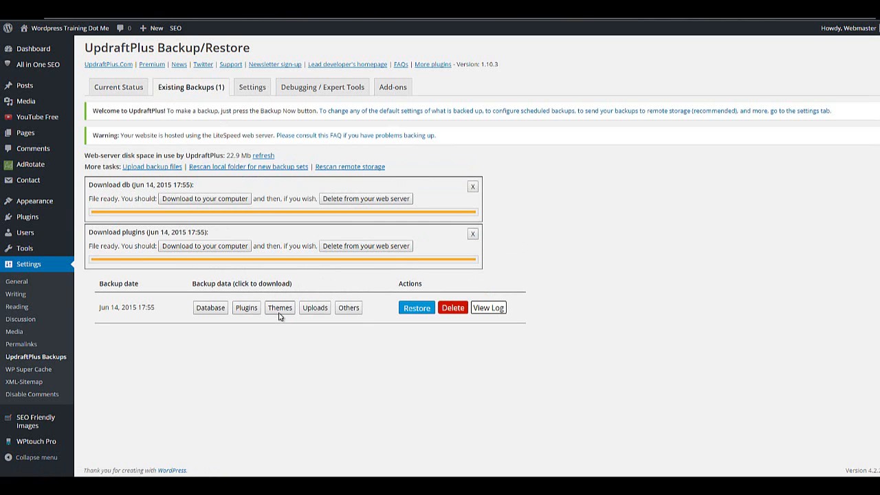
left_click(279, 308)
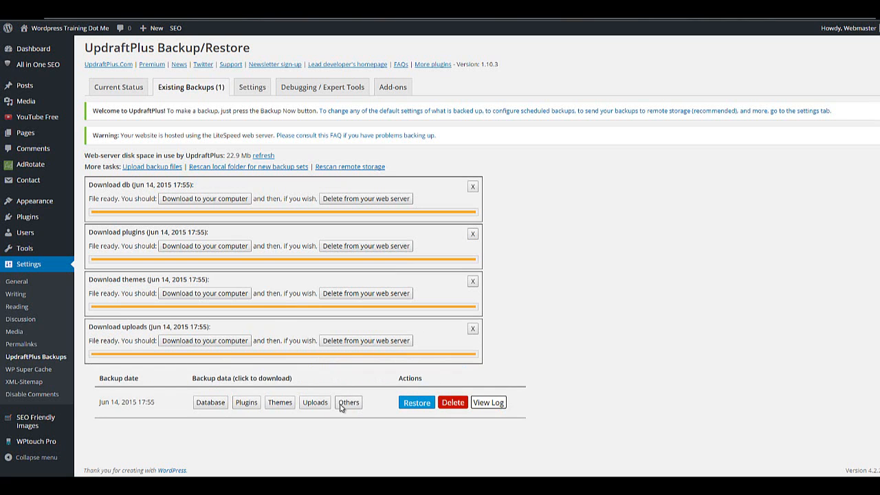
left_click(349, 402)
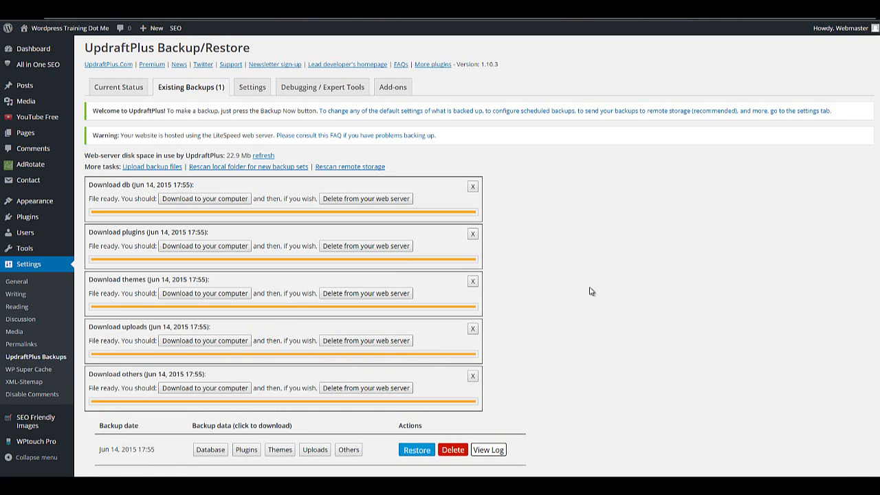
scroll("down", 3)
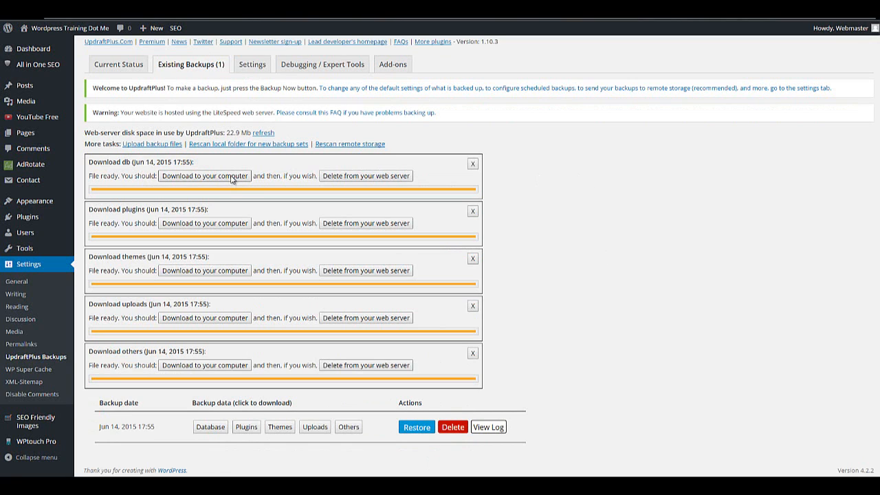
Step: Download the database, plugins, themes and others archives to the computer as zip files
left_click(203, 176)
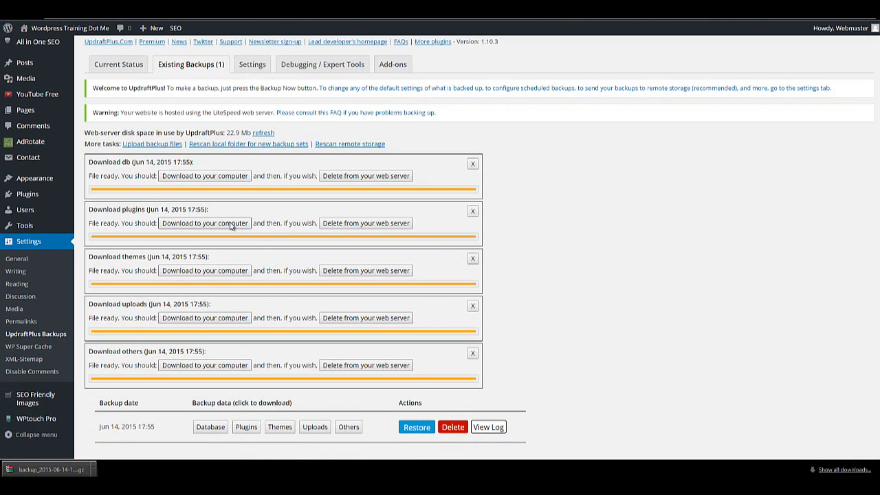
left_click(203, 269)
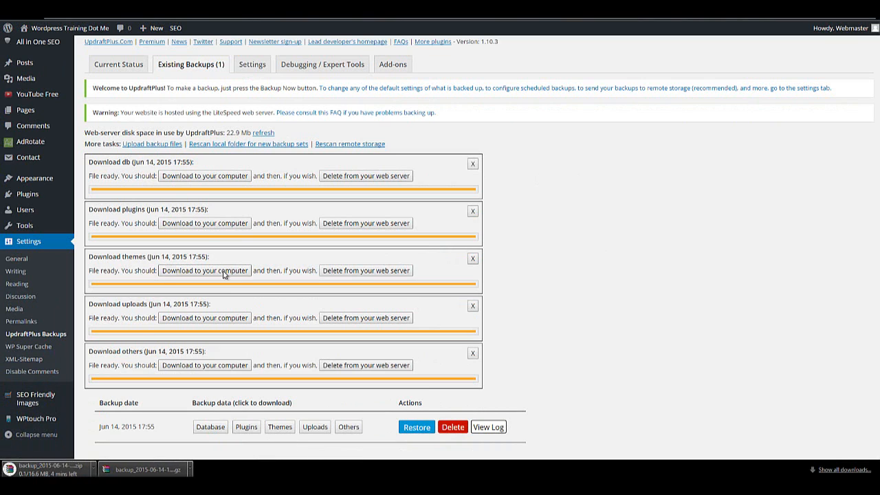
left_click(204, 270)
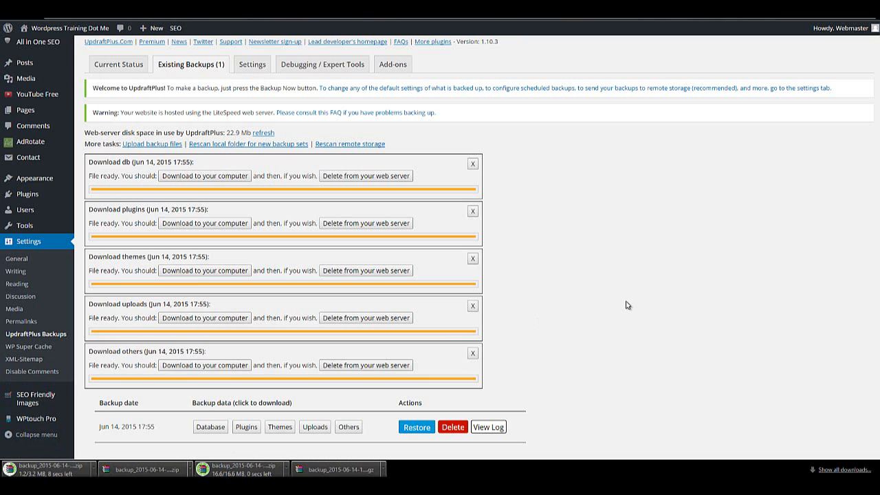
mouse_move(620, 321)
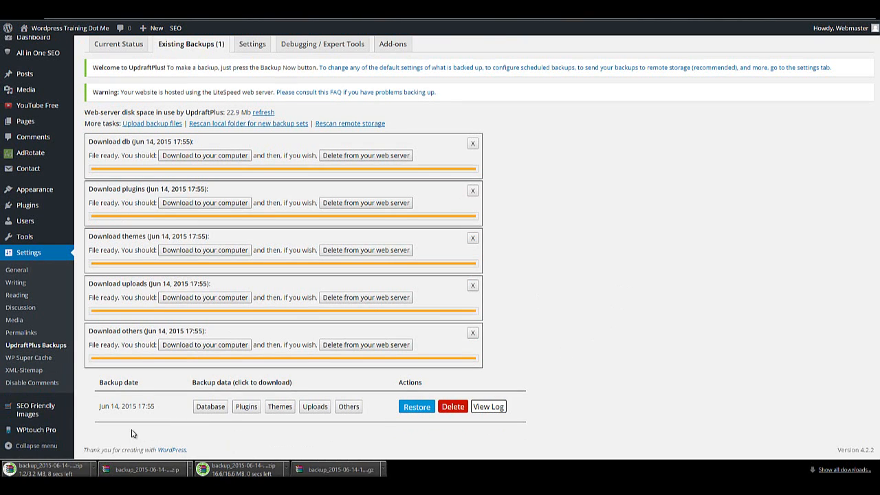
mouse_move(555, 395)
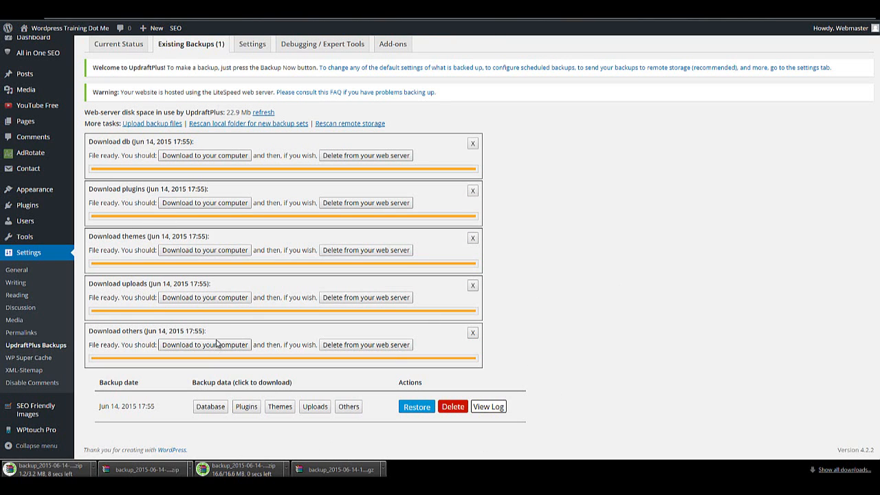
left_click(203, 344)
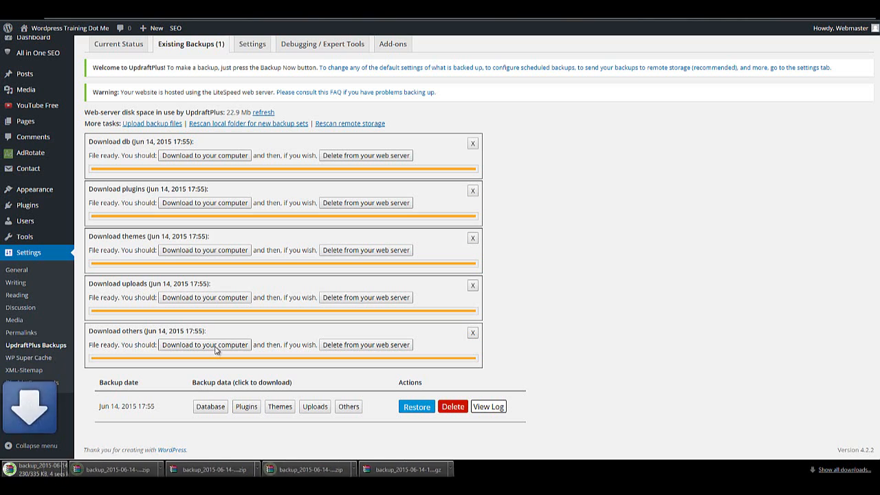